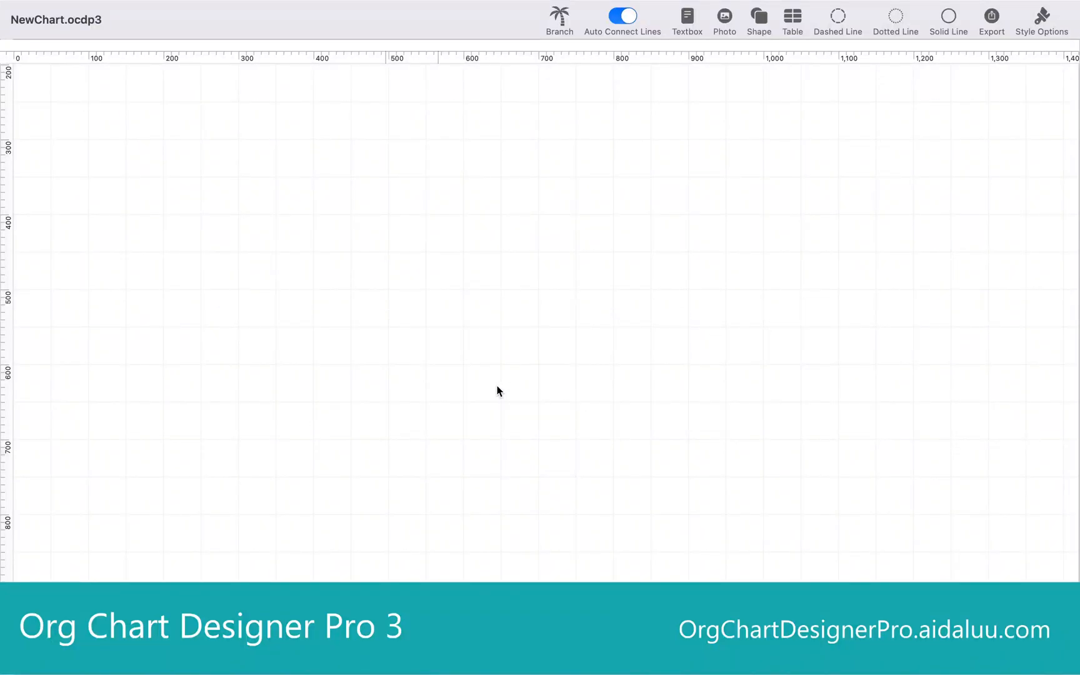
Place a dark red circle as the first node and label it 'Big Boss'
left_click(758, 20)
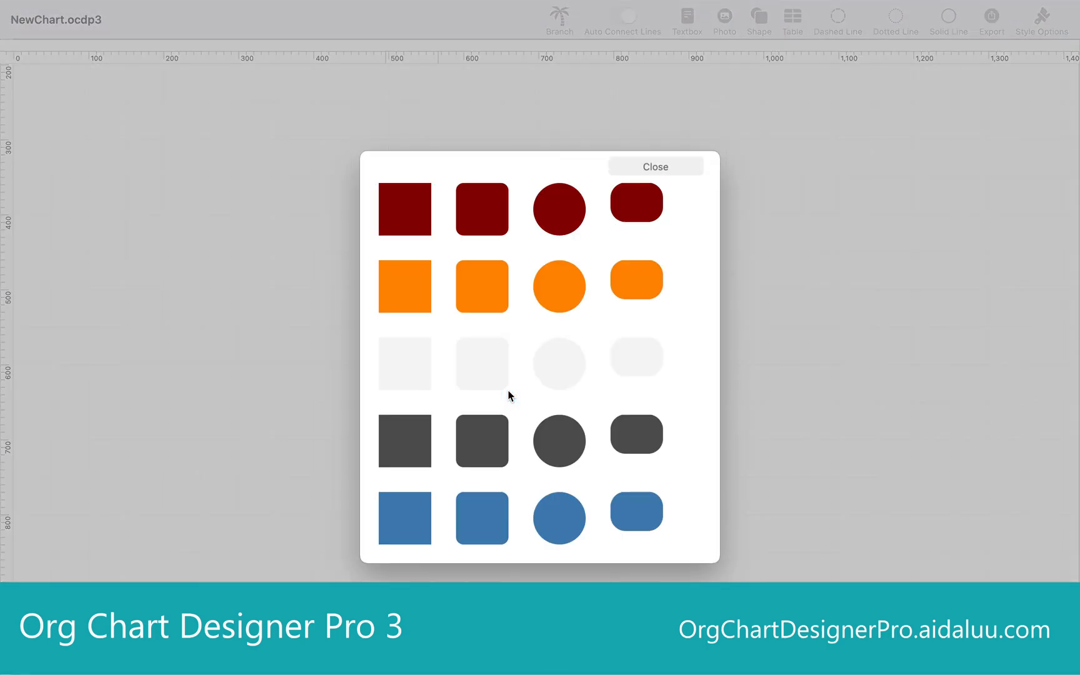
left_click(559, 209)
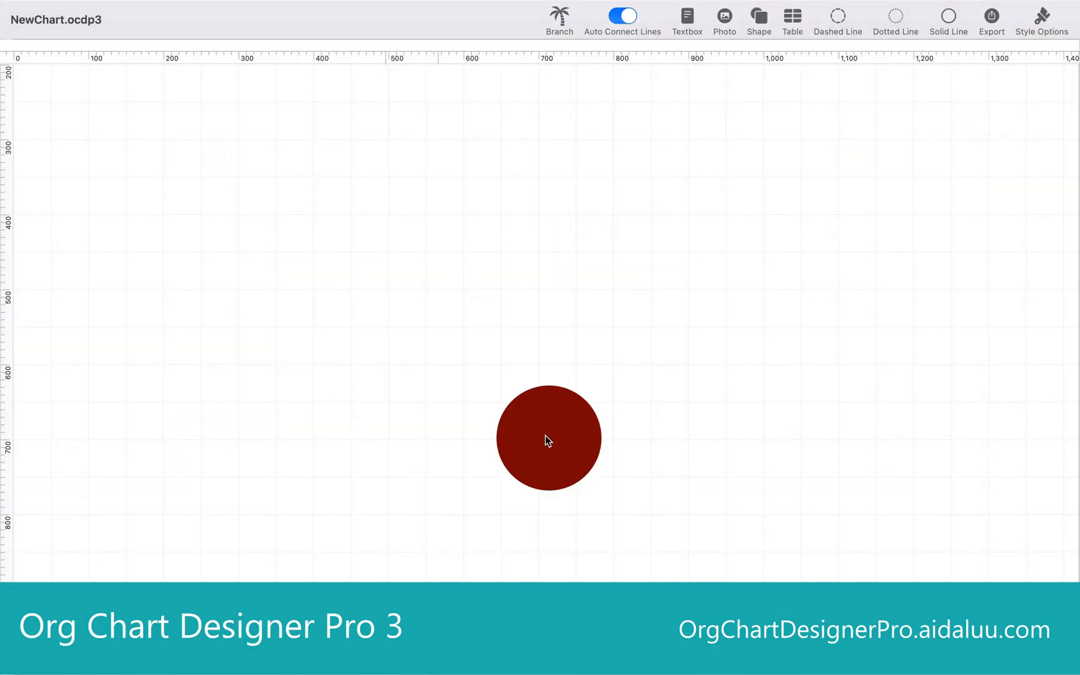
type("Big Boss")
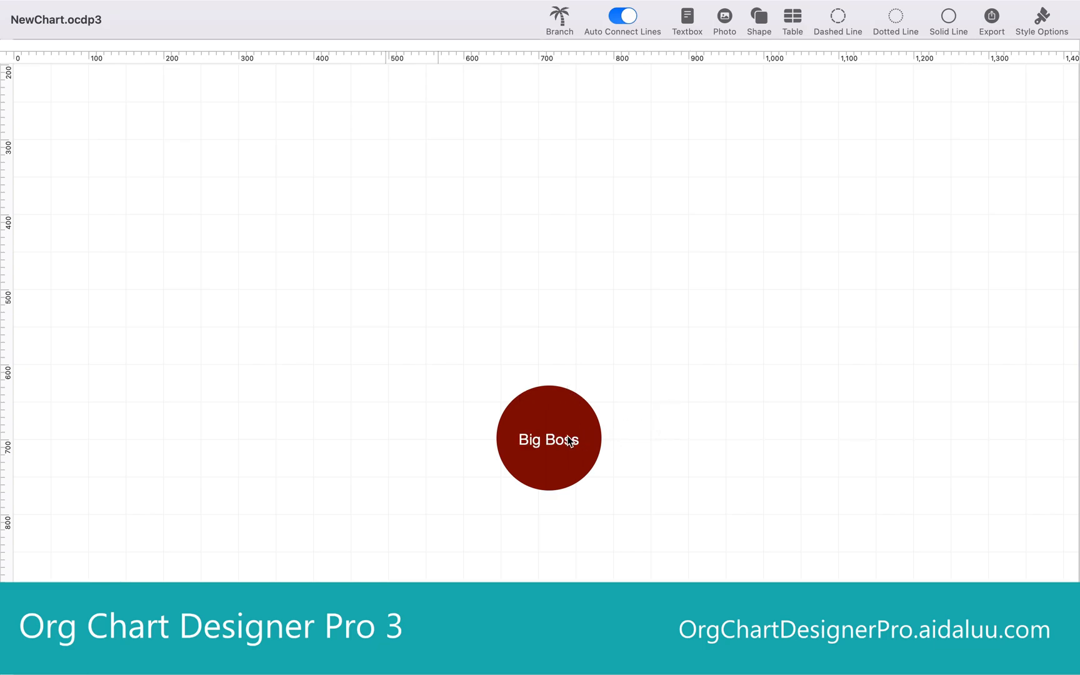
Branch Big Boss into five auto-generated colour circles joined by solid lines
right_click(549, 439)
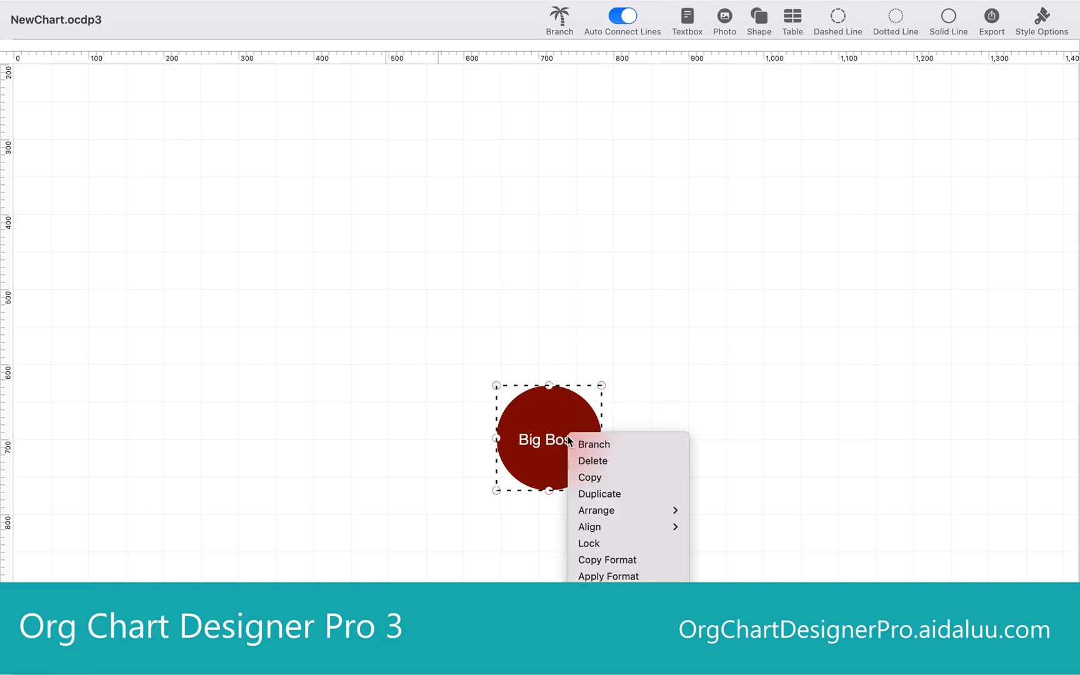
left_click(593, 443)
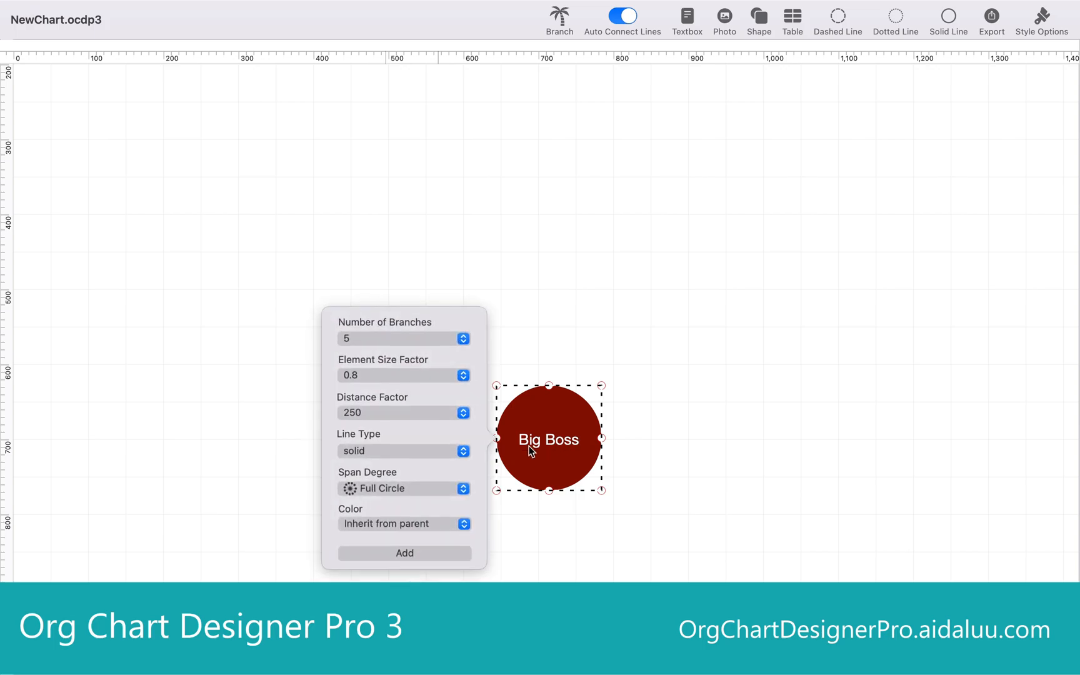
left_click(404, 523)
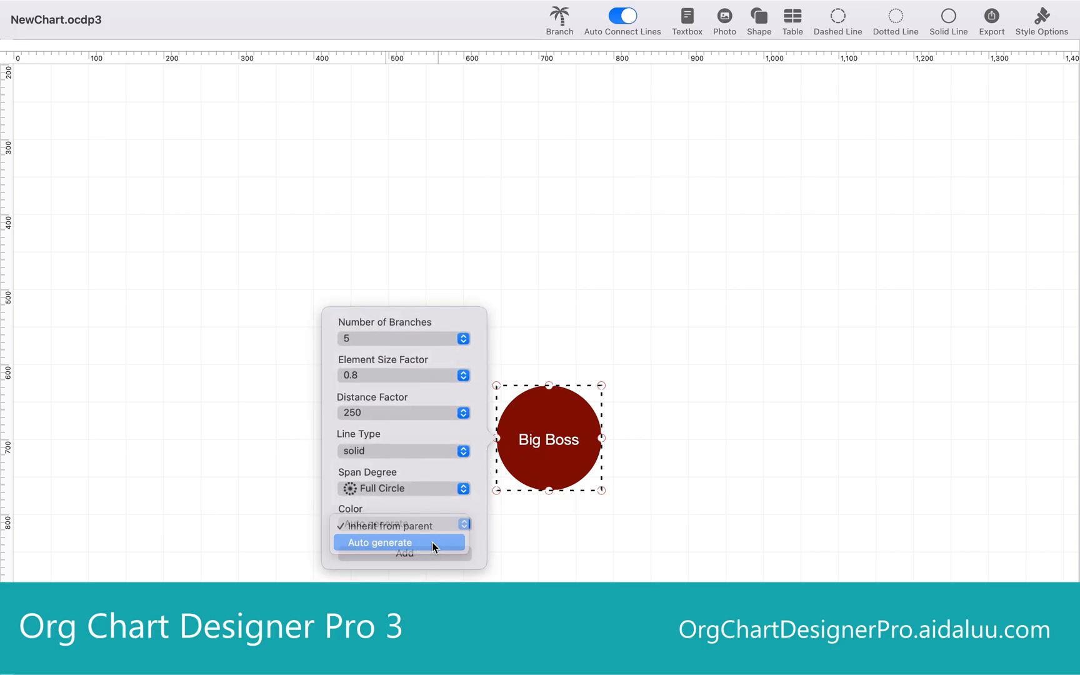
left_click(377, 541)
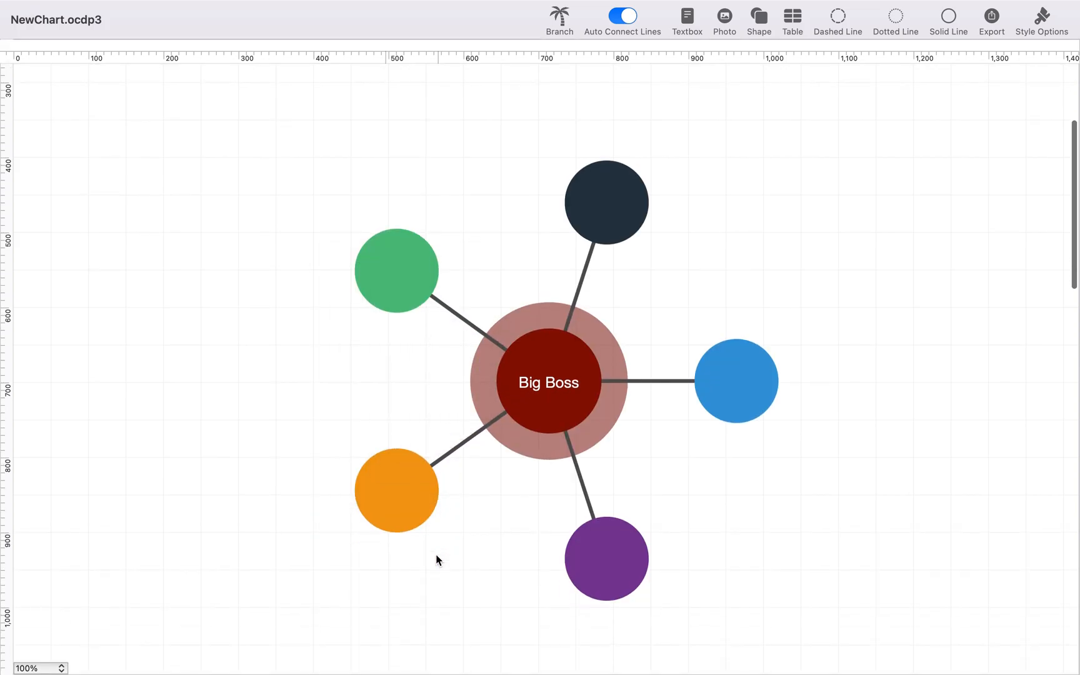
Name the five branch circles Team A through Team E, then drag Team A further left
left_click(397, 270)
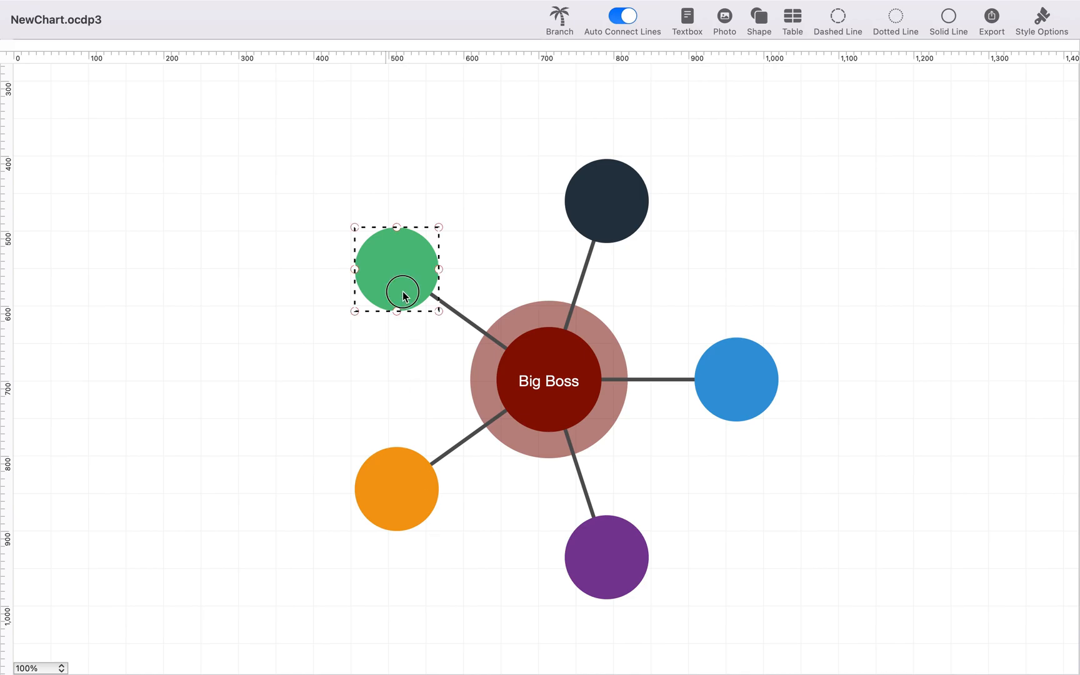
type("Team A")
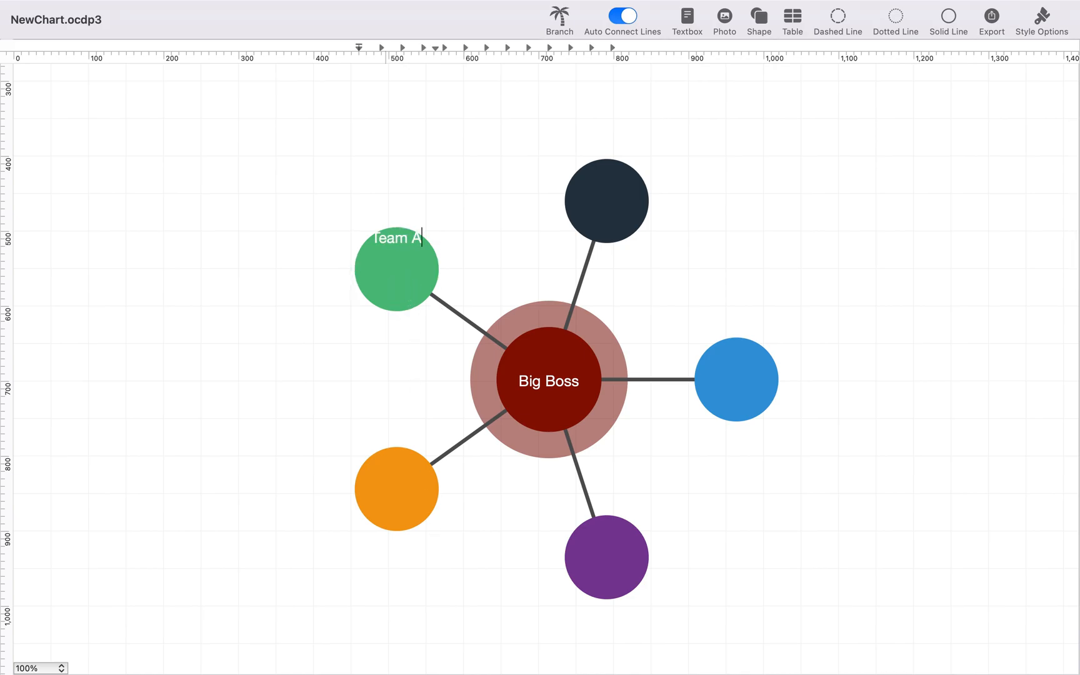
type("Team")
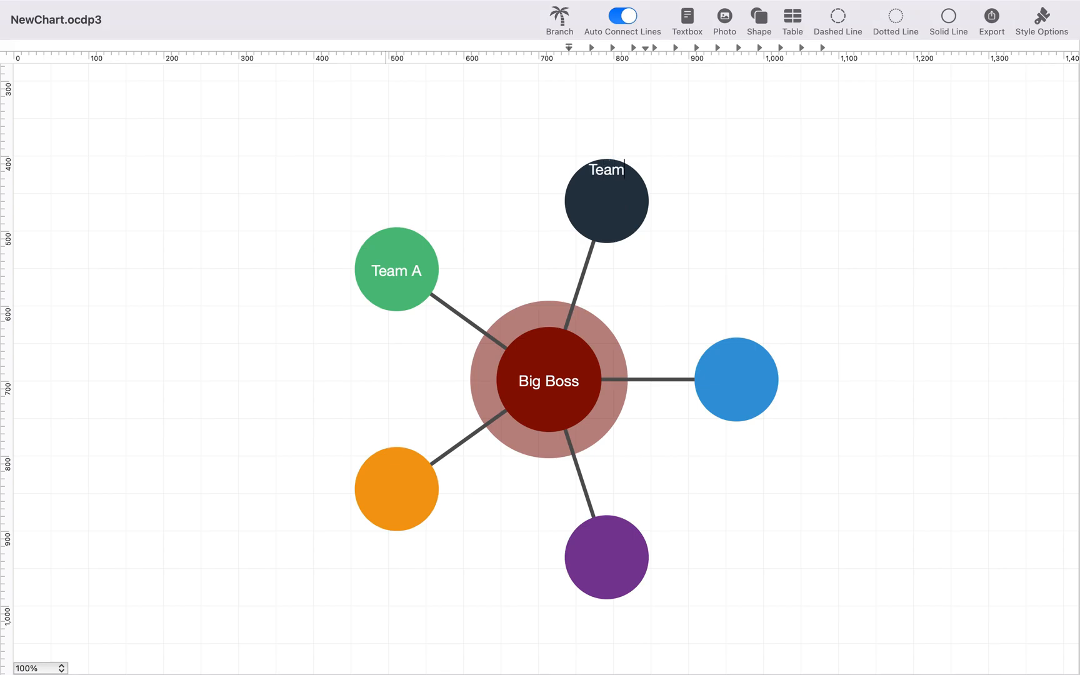
type("Team C")
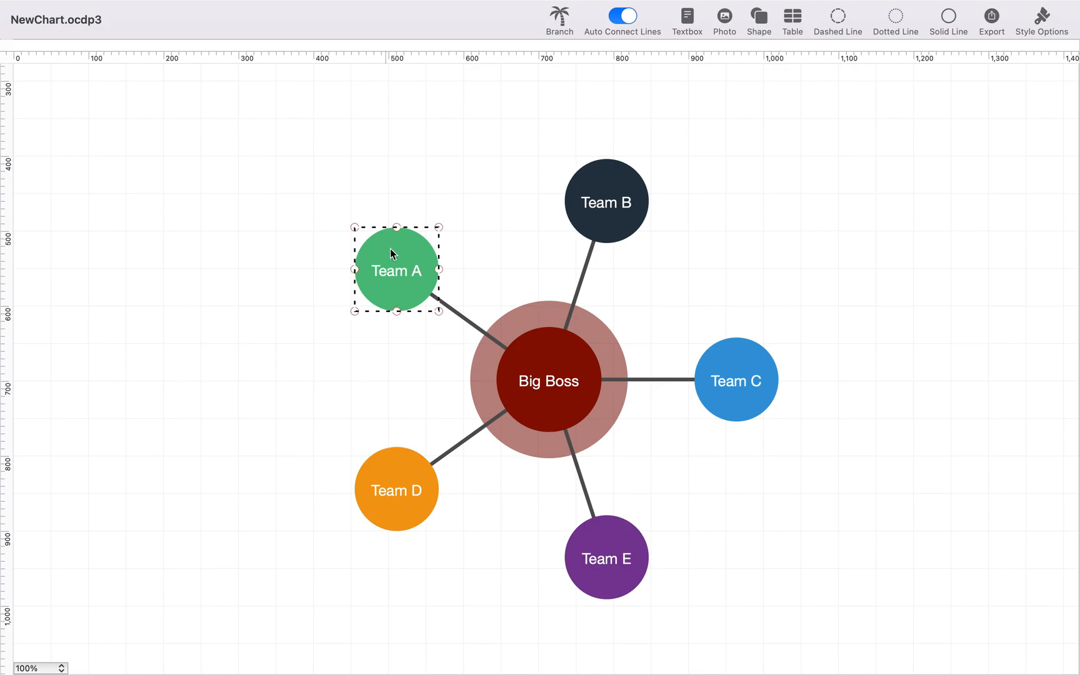
left_click_drag(394, 270, 325, 288)
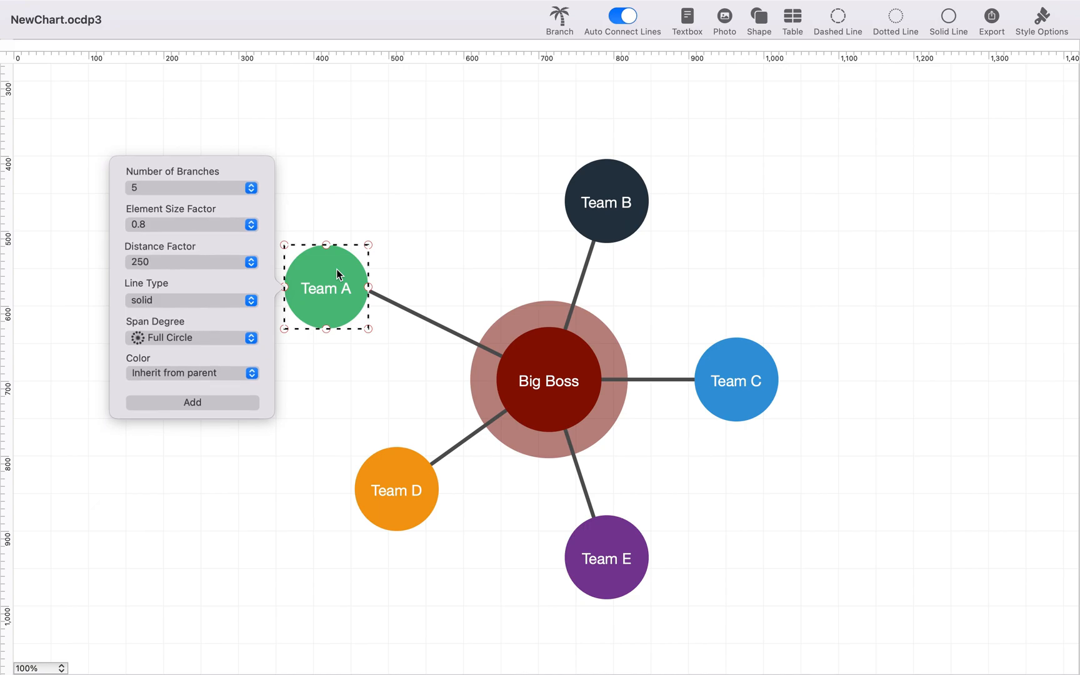
Add four left-half green branches to Team A, reposition one, and name members Emily, Joe, Josh
left_click(192, 338)
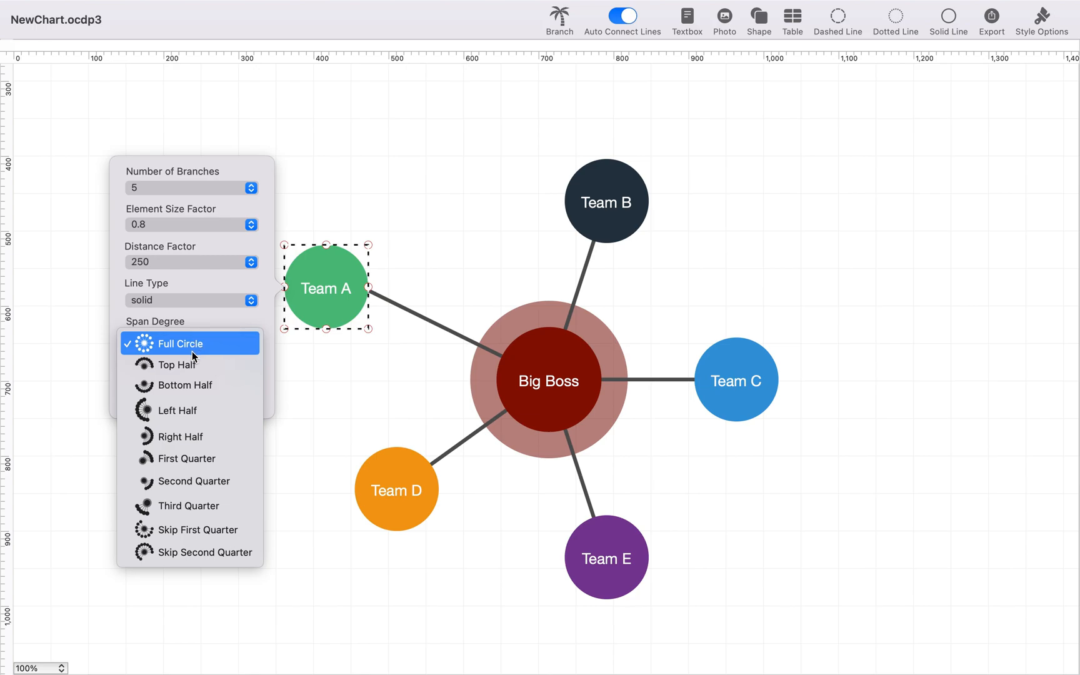
mouse_move(176, 410)
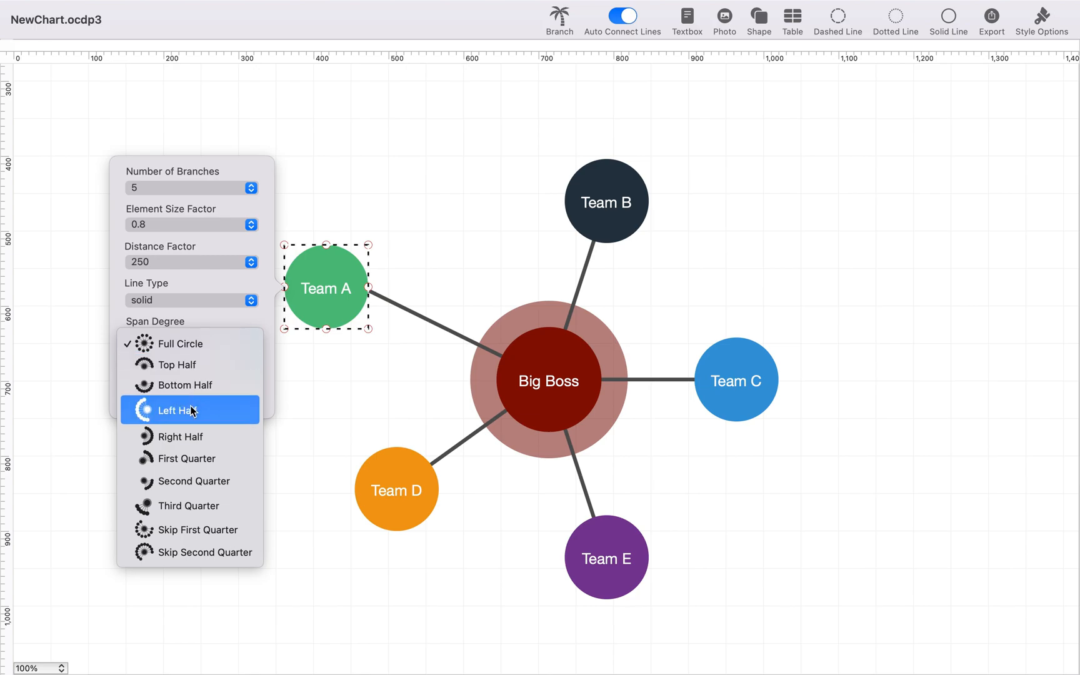
left_click(176, 410)
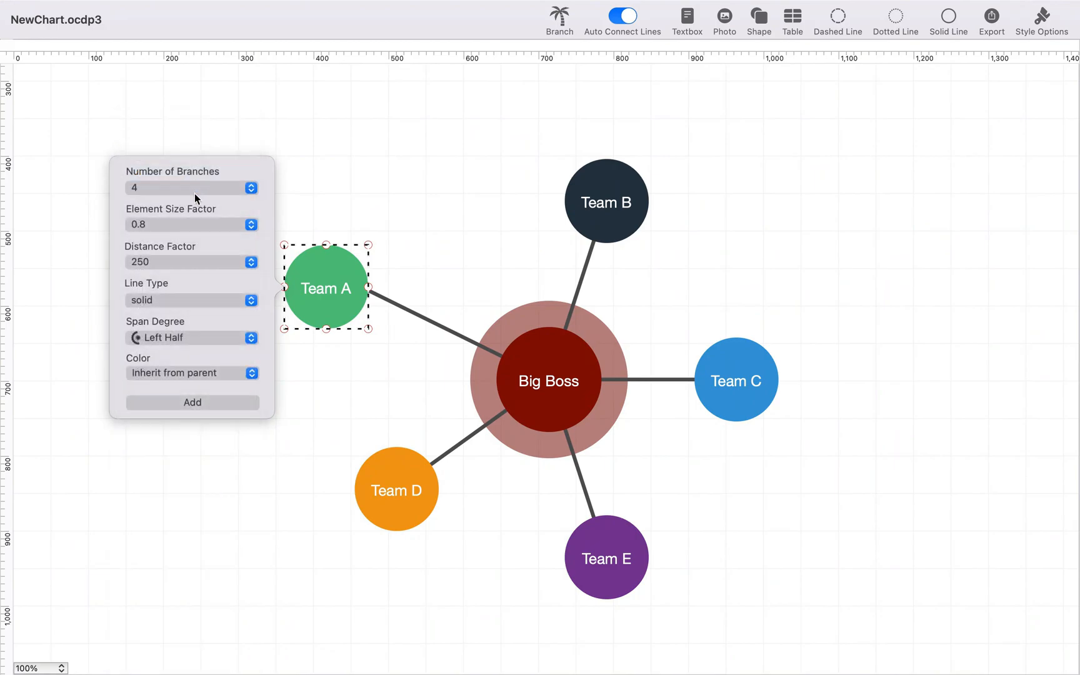
left_click(191, 402)
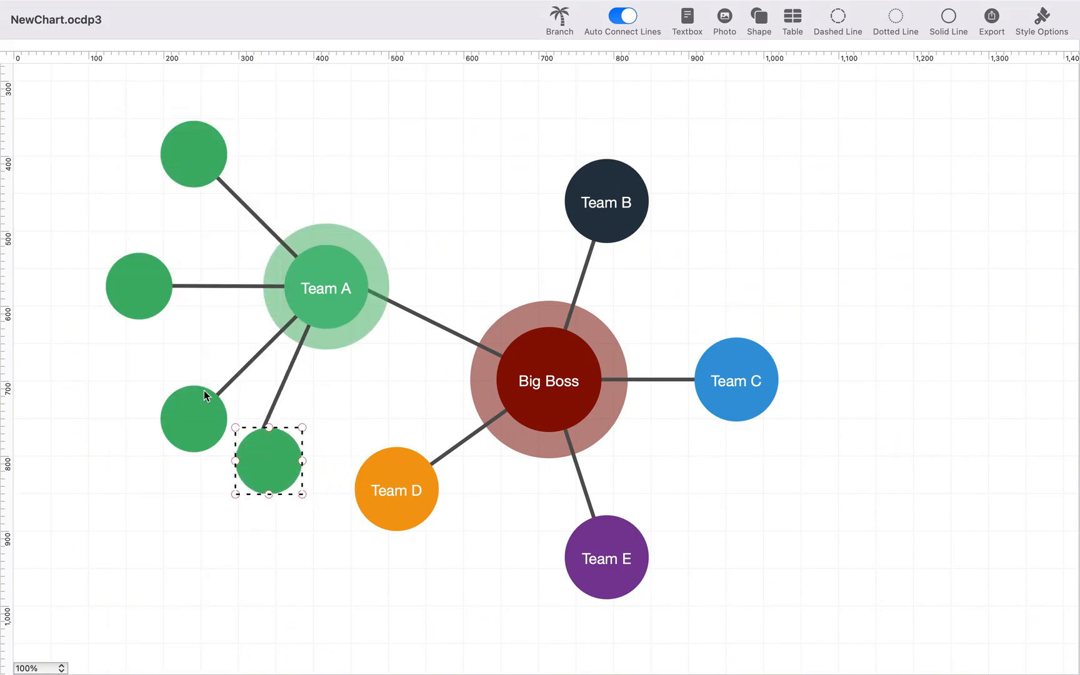
left_click_drag(269, 462, 124, 331)
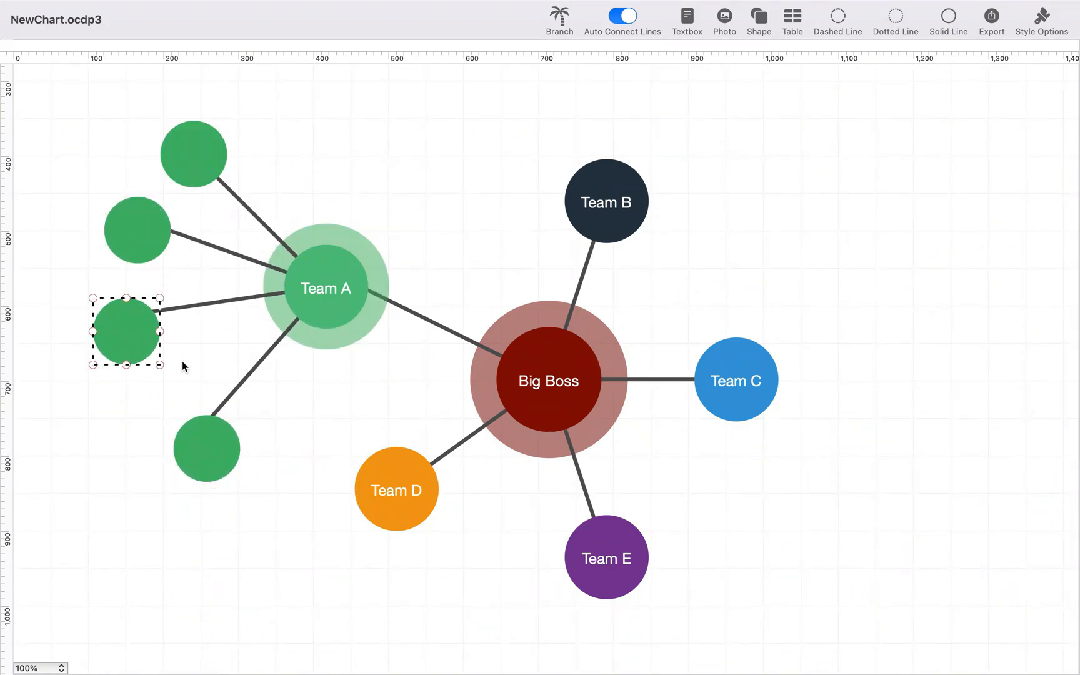
type("Josh")
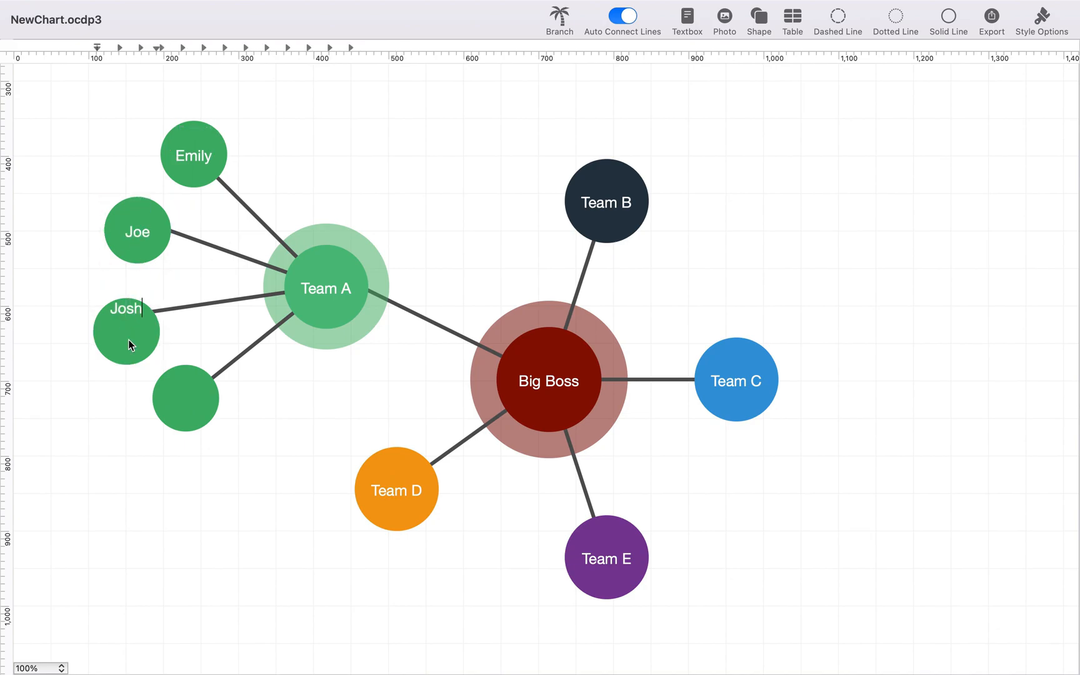
left_click(606, 201)
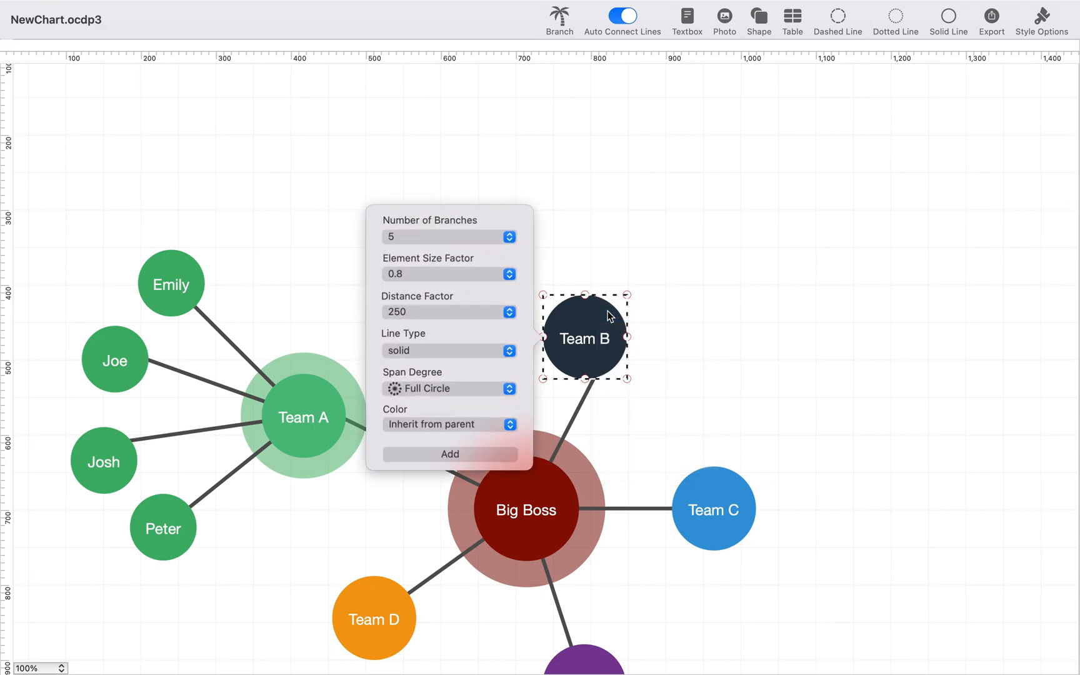
Add three top-half branches to Team B and label them Sarah, Ethan and Matt
left_click(447, 387)
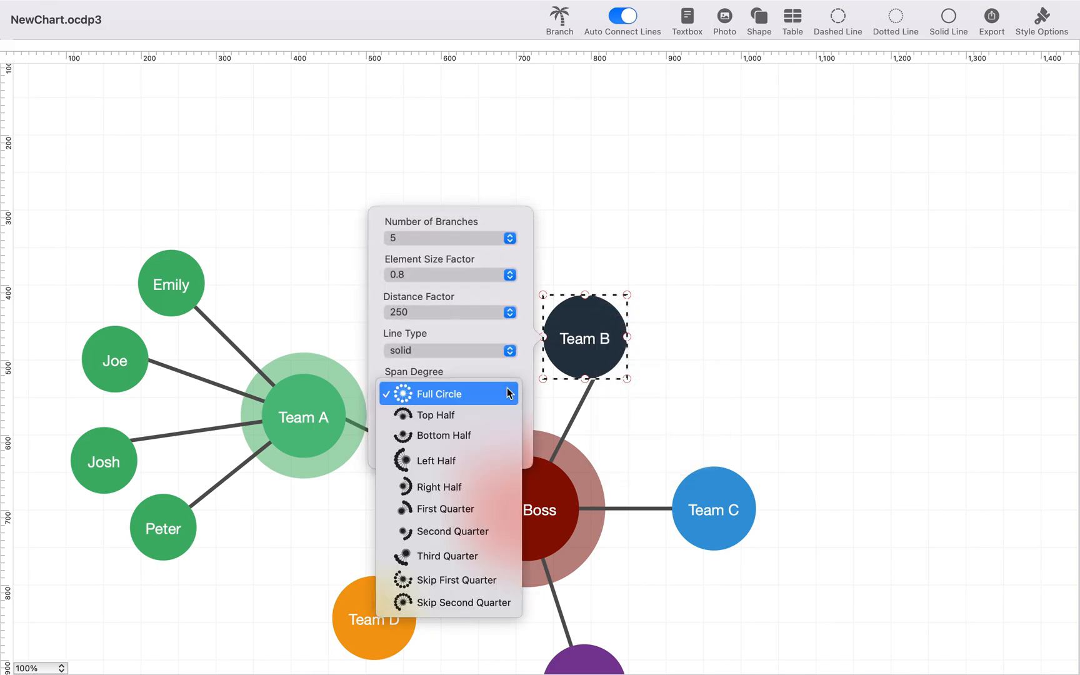
left_click(436, 414)
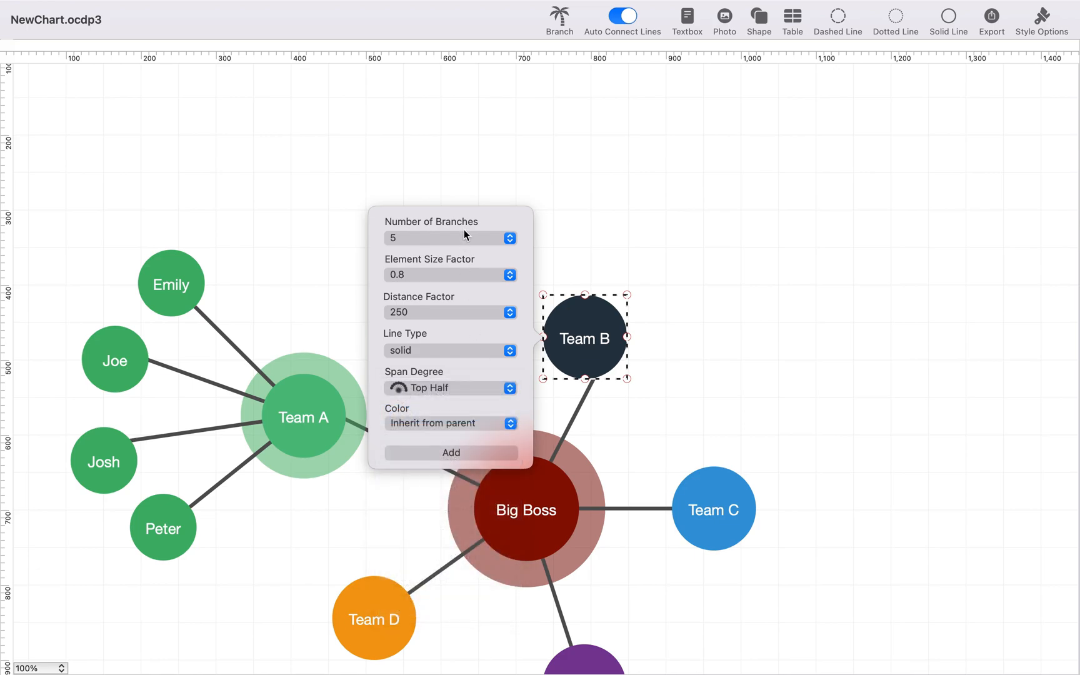
left_click(510, 238)
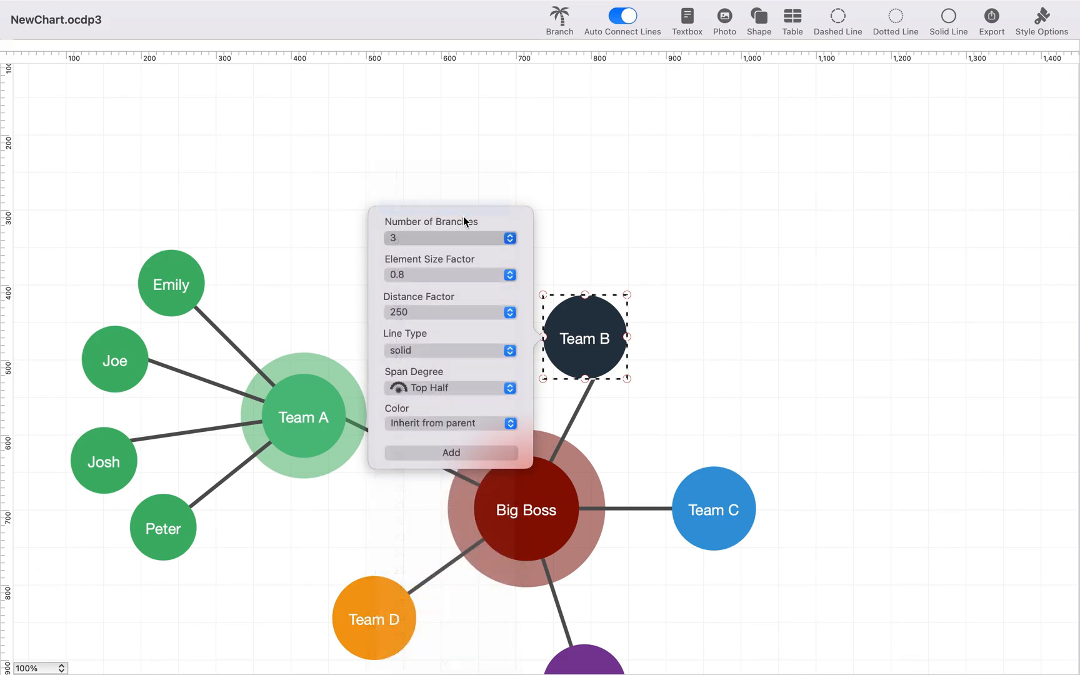
left_click(450, 453)
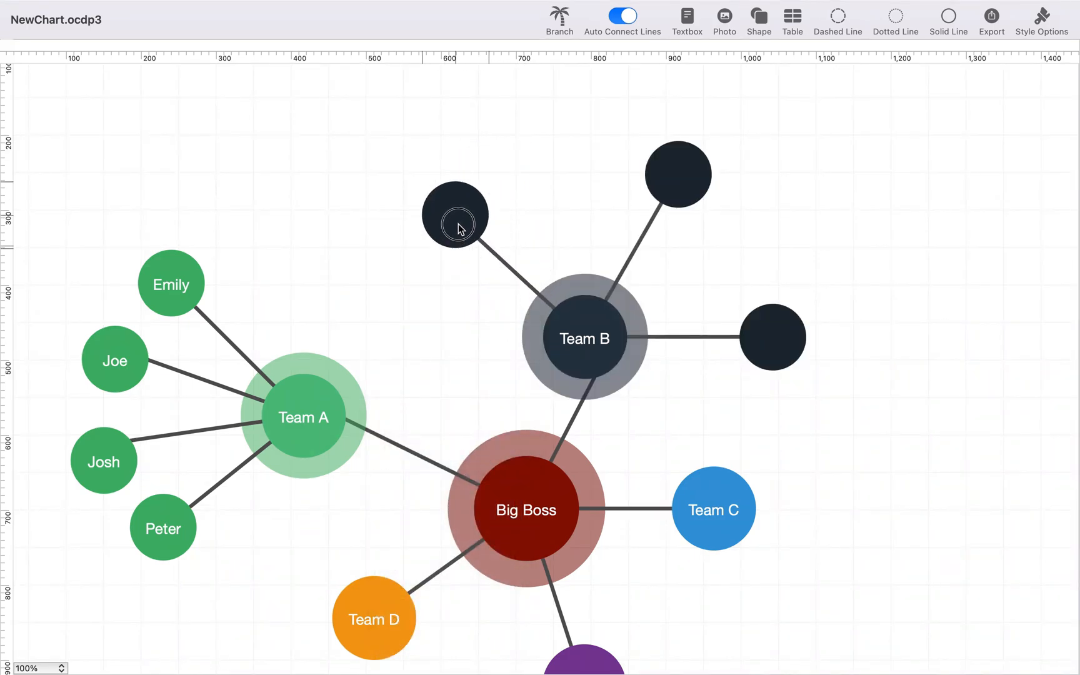
type("Sarah")
left_click(678, 173)
type("Ethan")
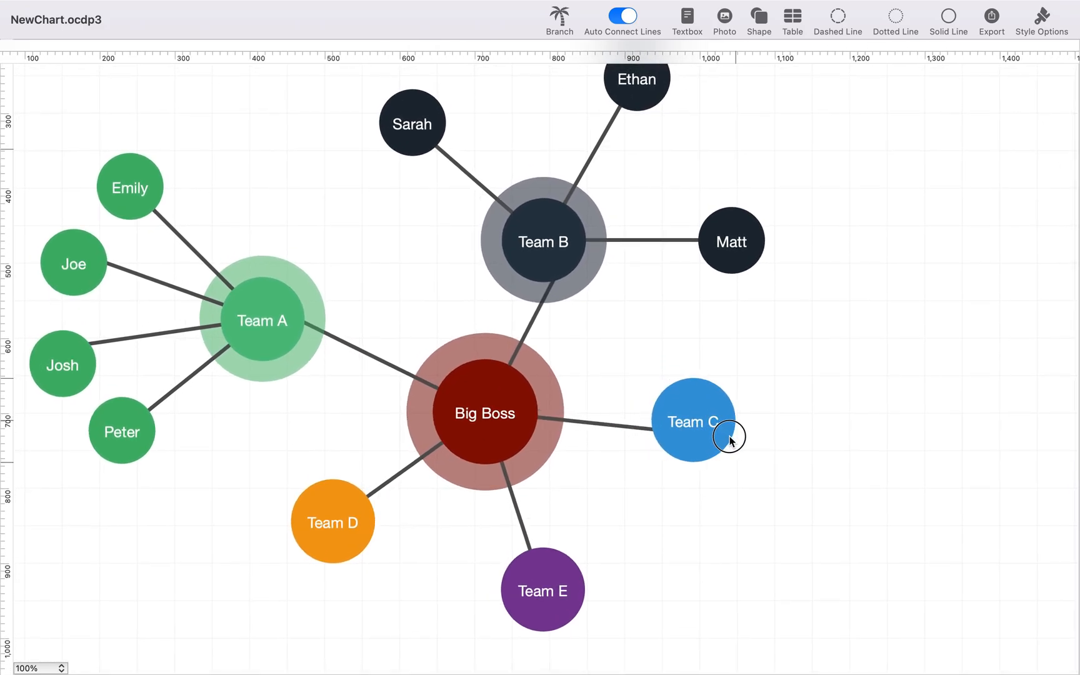
Add right-half blue branches to Team C labelled Liz, Julia, Albert and Lang
right_click(693, 420)
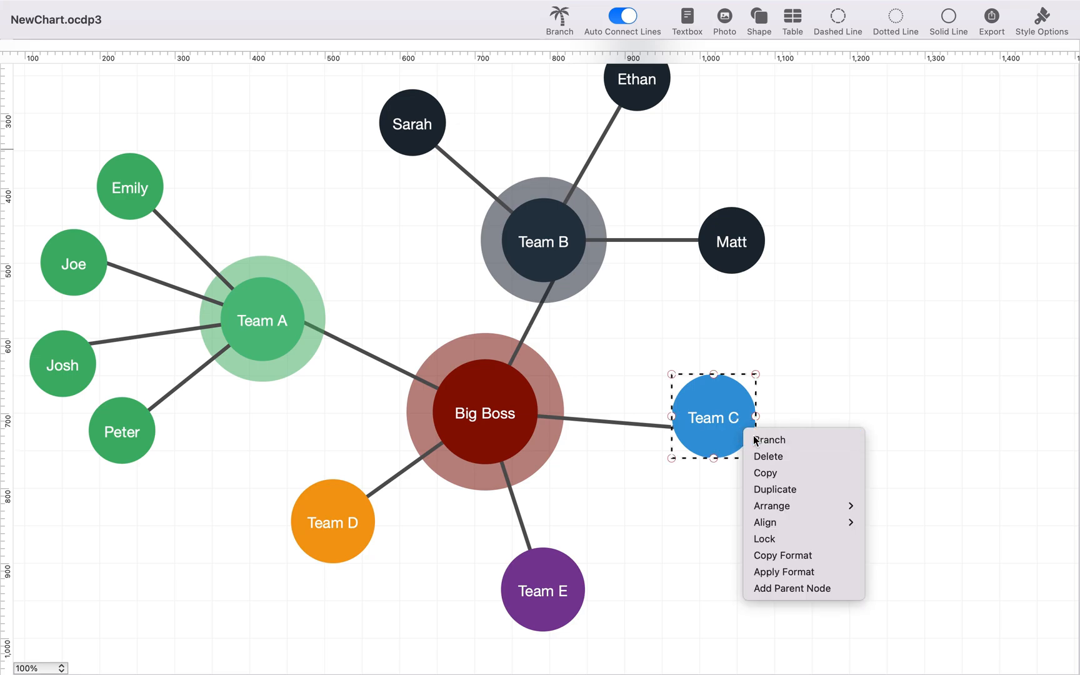
left_click(769, 439)
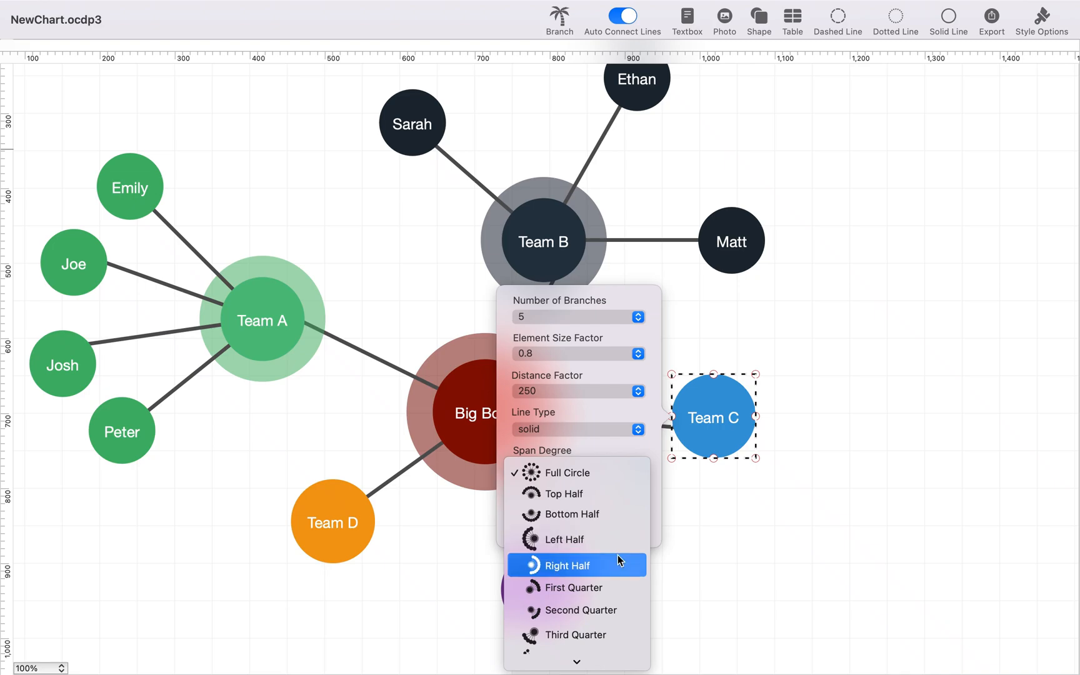
left_click(565, 565)
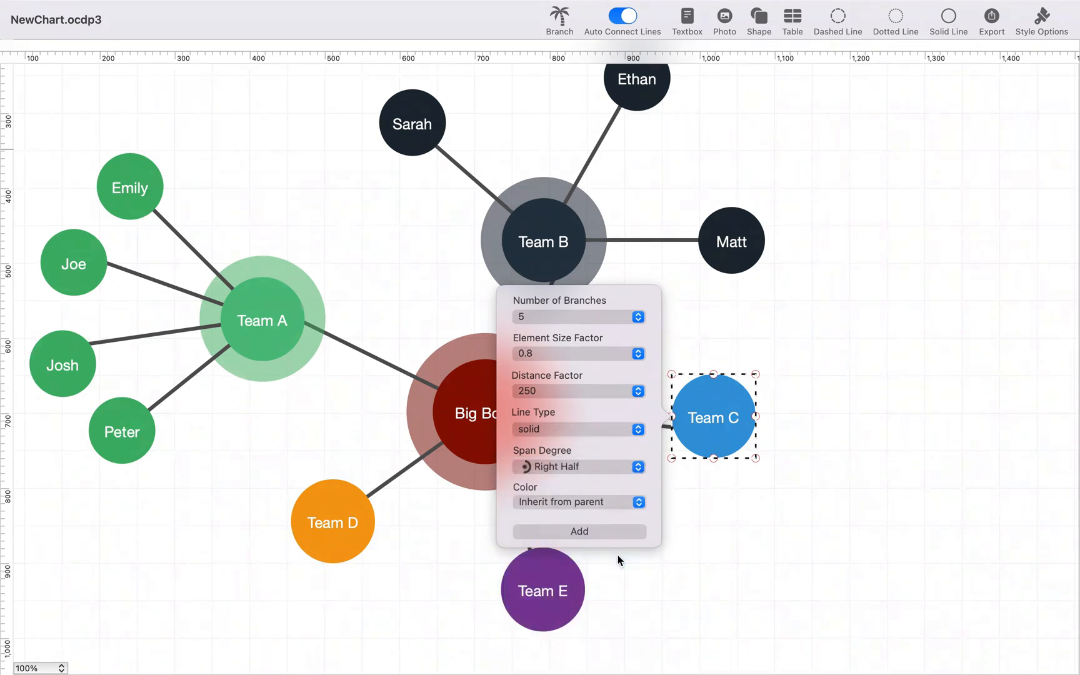
left_click(579, 531)
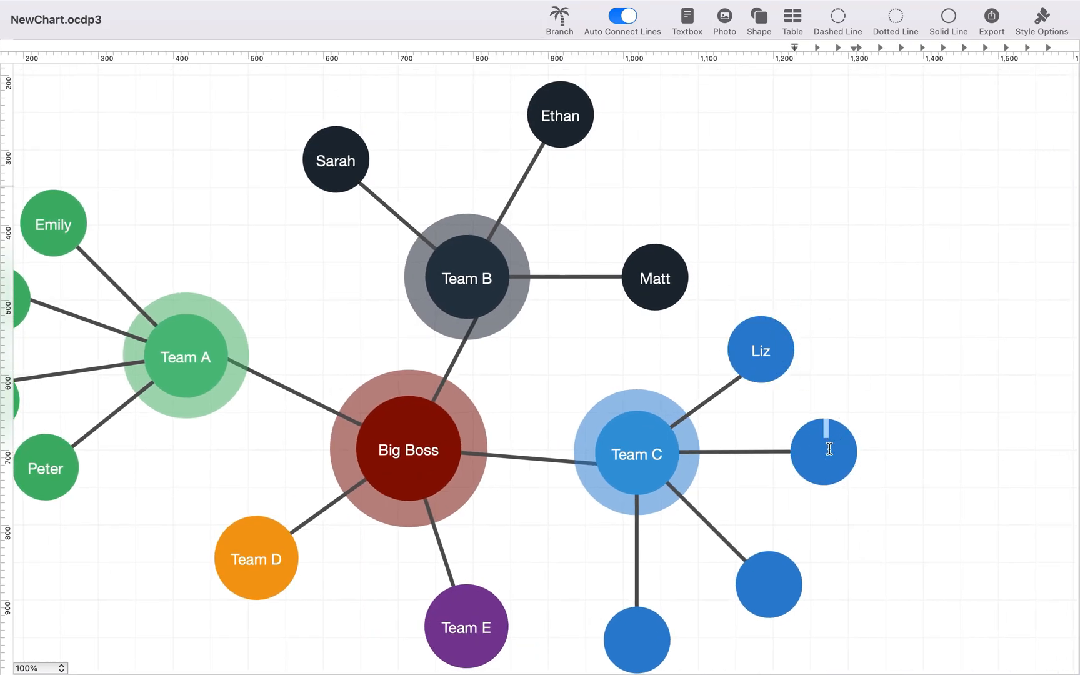
type("Julia")
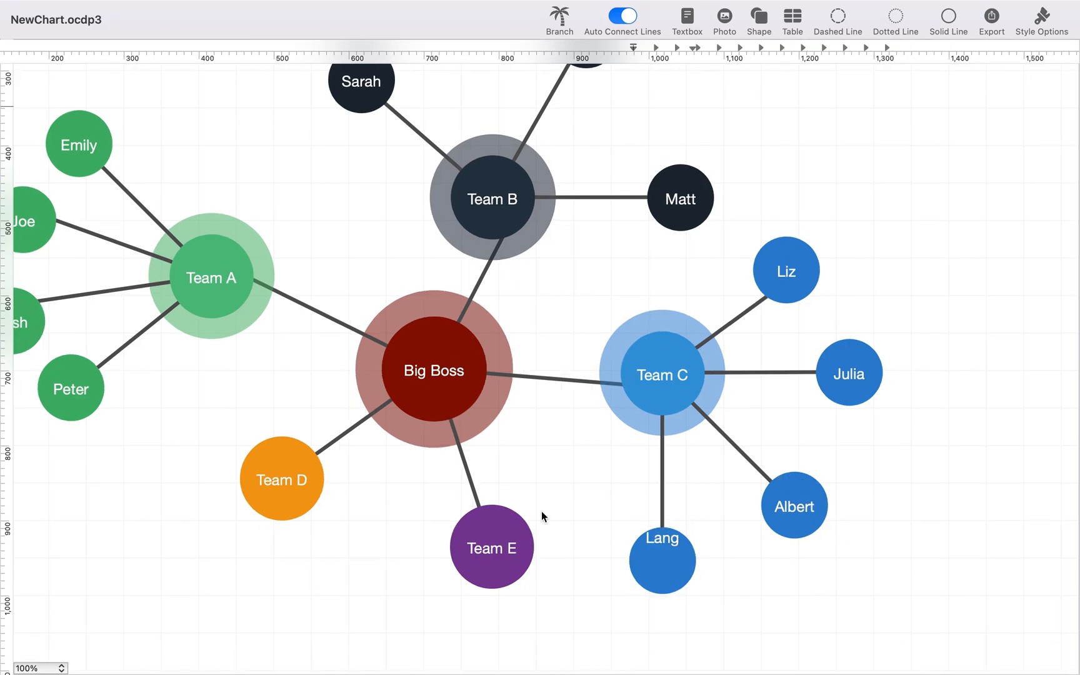
Add two orange member branches to Team D, one named JC
right_click(281, 478)
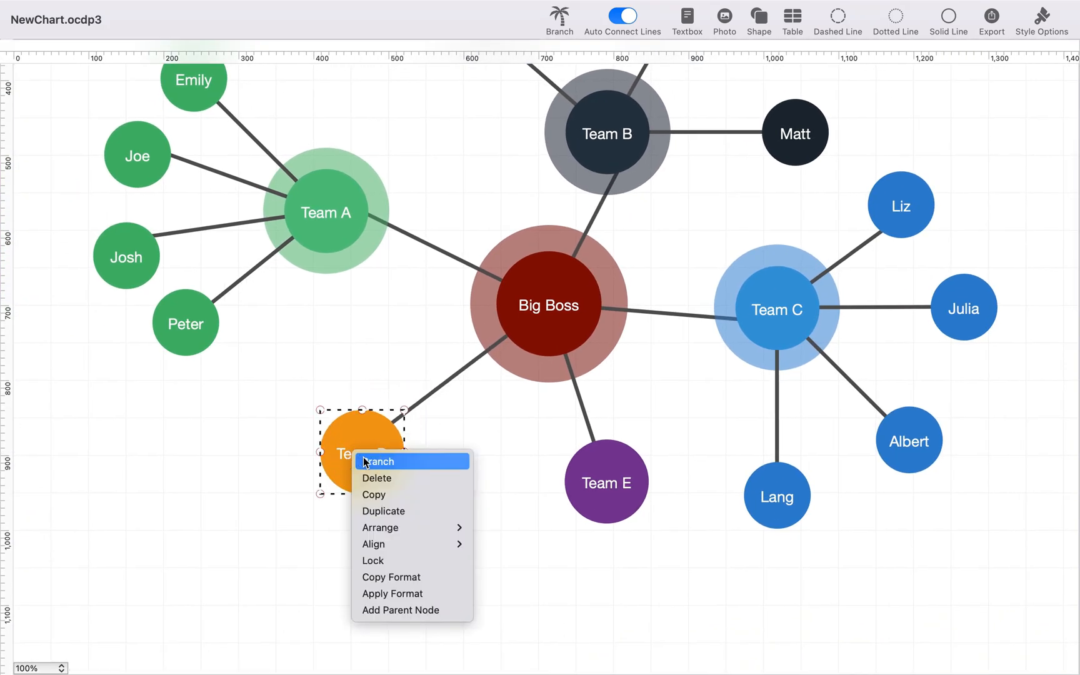
left_click(380, 461)
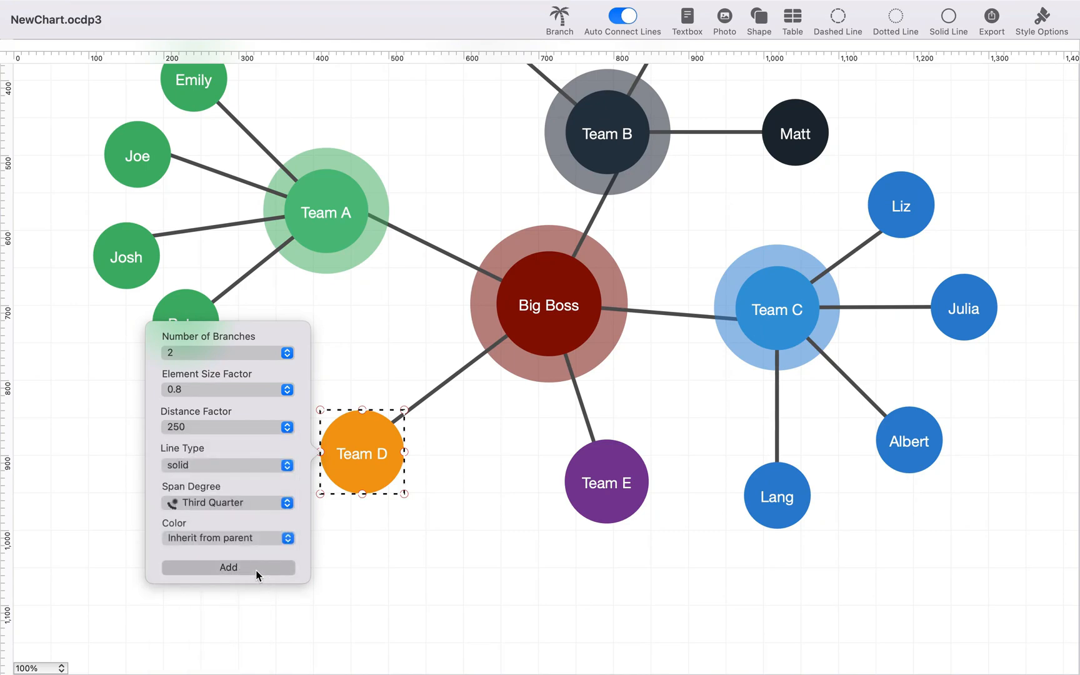
left_click(228, 567)
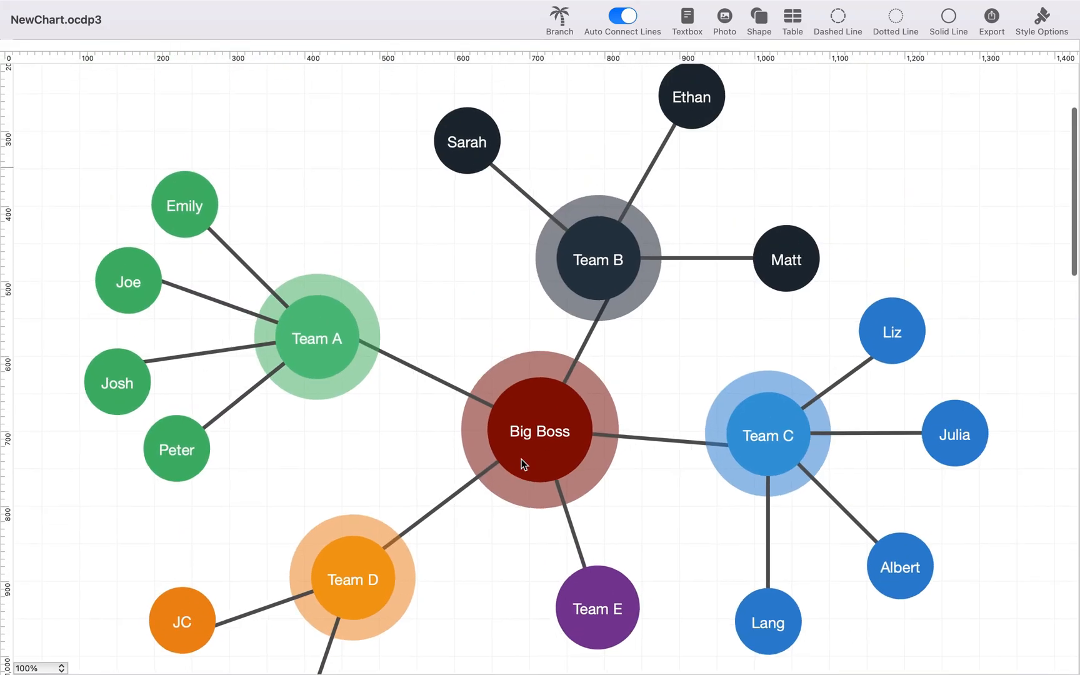
Add five purple branches to Team E and label the first two Bai and Billy
right_click(544, 522)
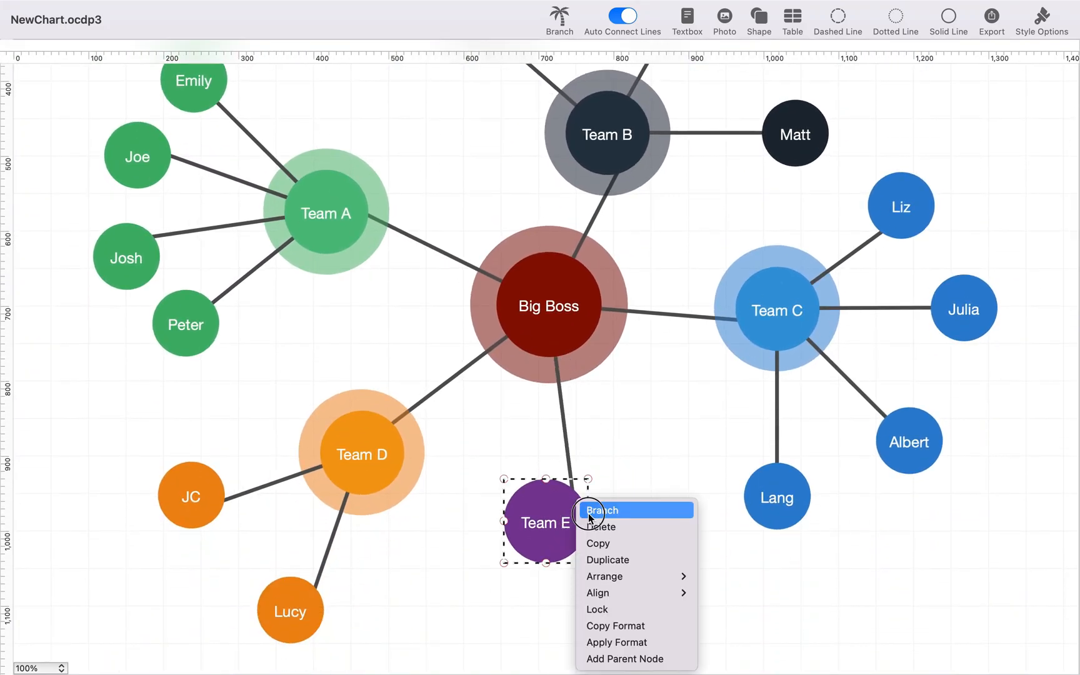
left_click(603, 511)
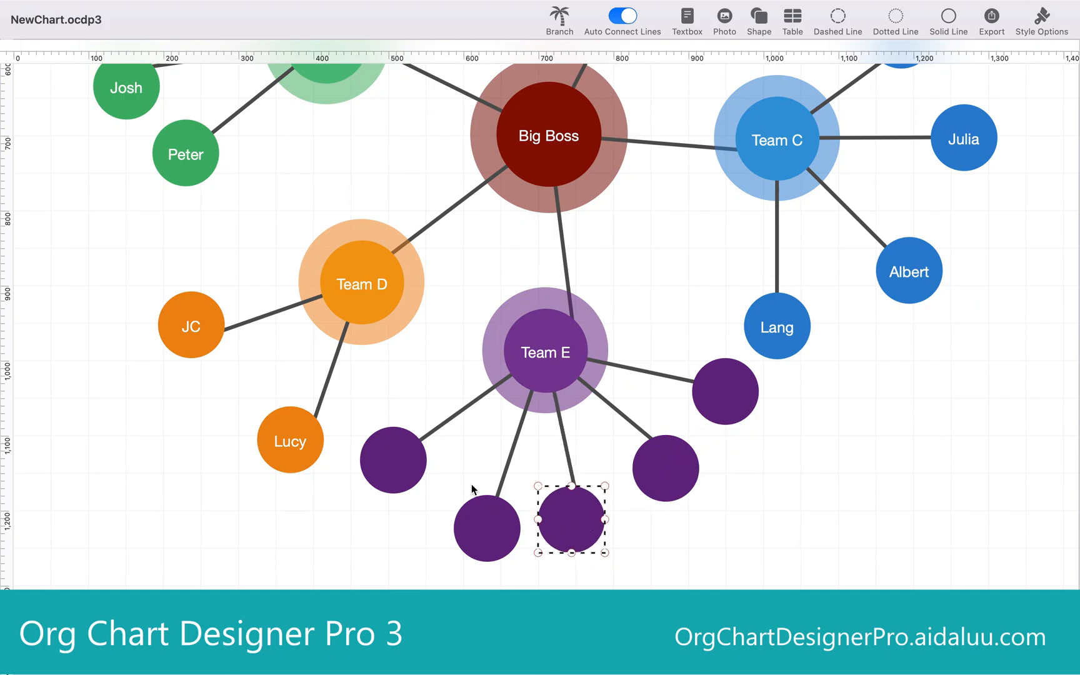
type("Bai")
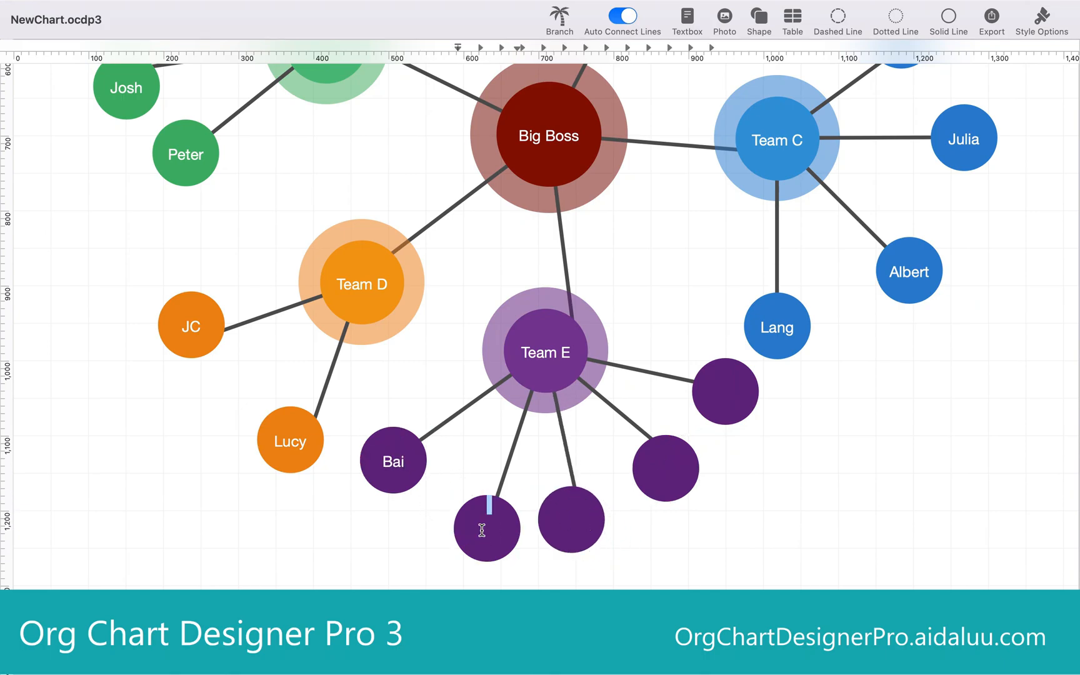
type("Billy")
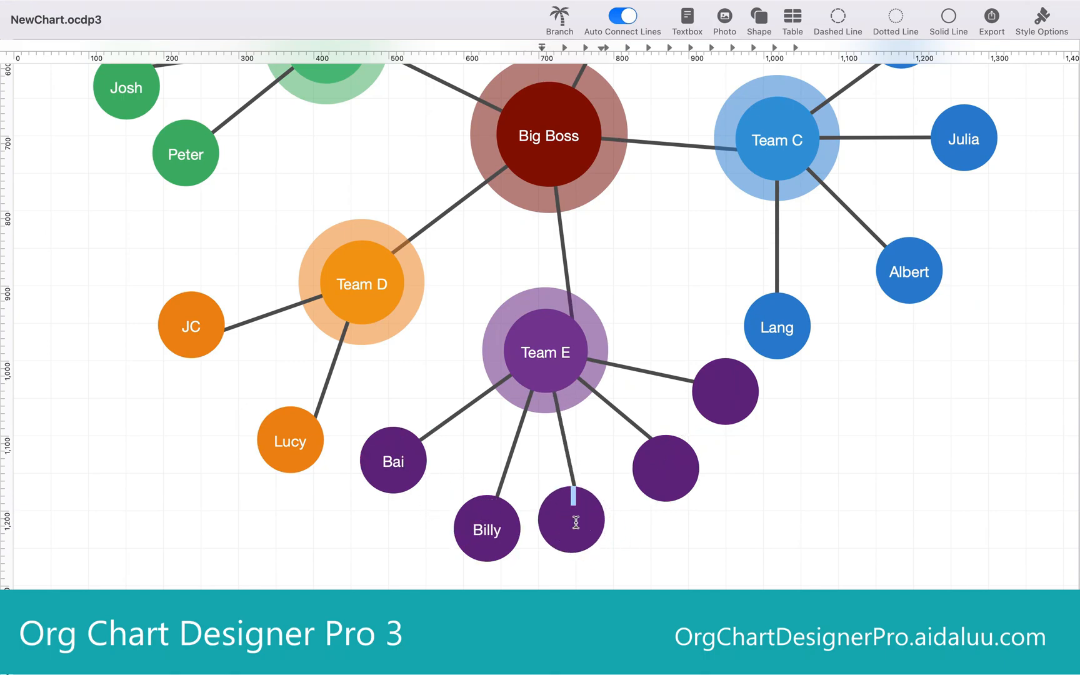
scroll("down", 3)
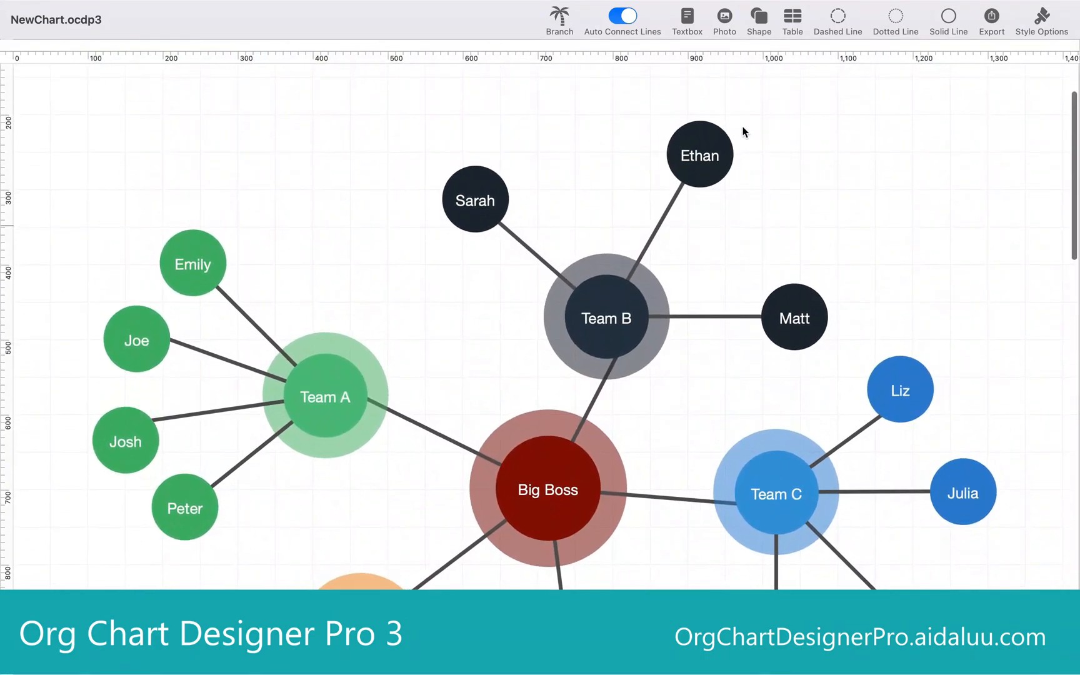